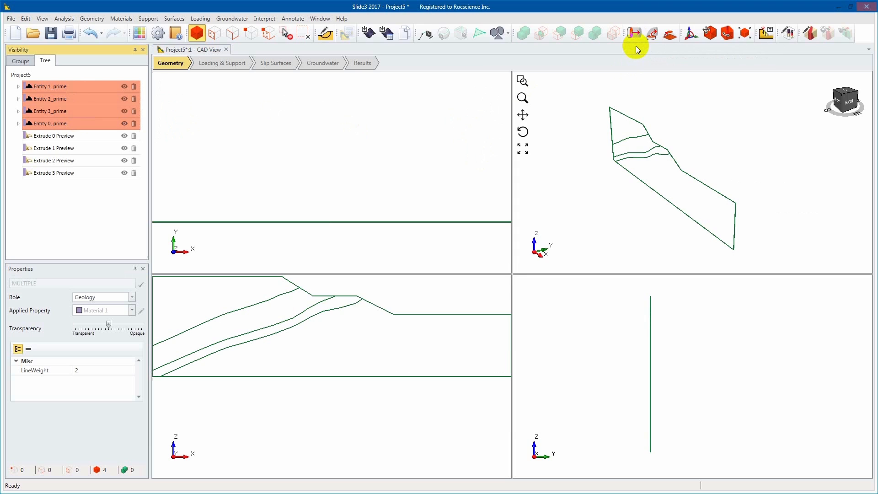
Open the Extrude dialog for the four profile curves and move it aside
left_click(632, 33)
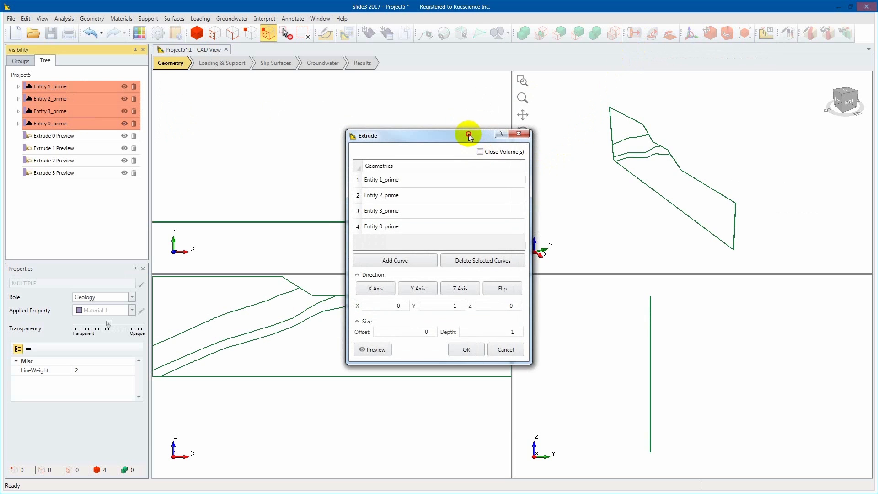
left_click_drag(468, 135, 428, 131)
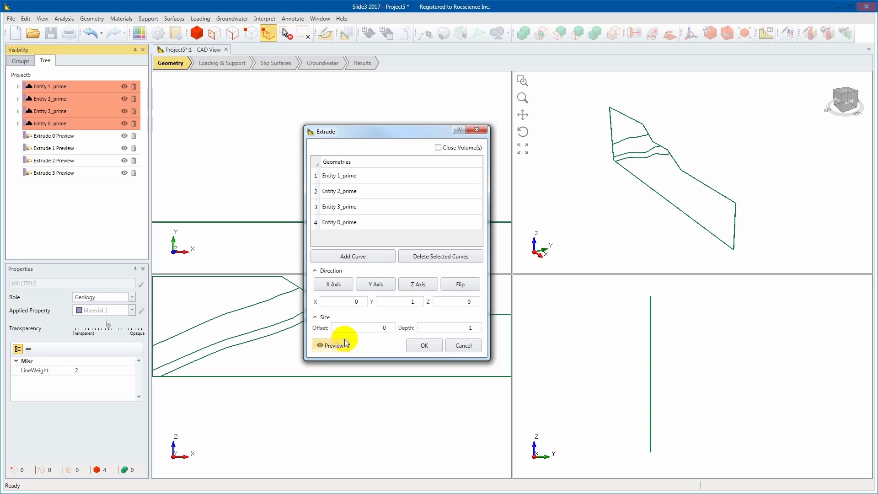
mouse_move(421, 261)
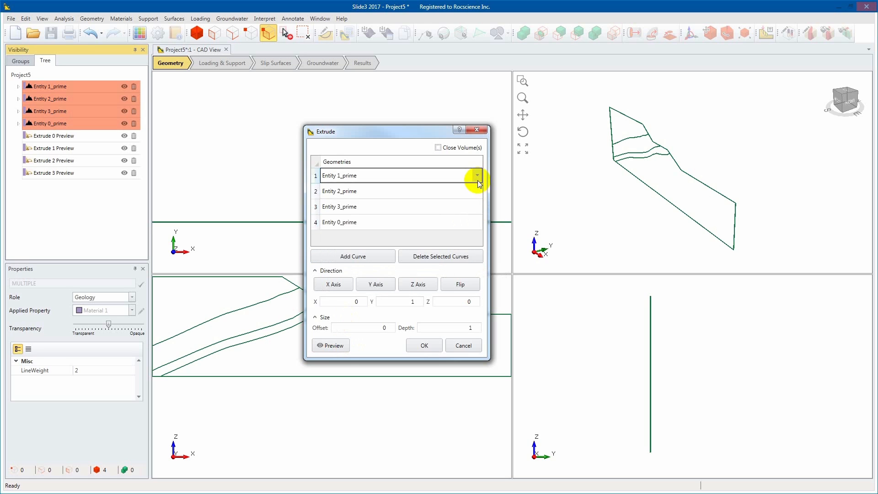
mouse_move(474, 183)
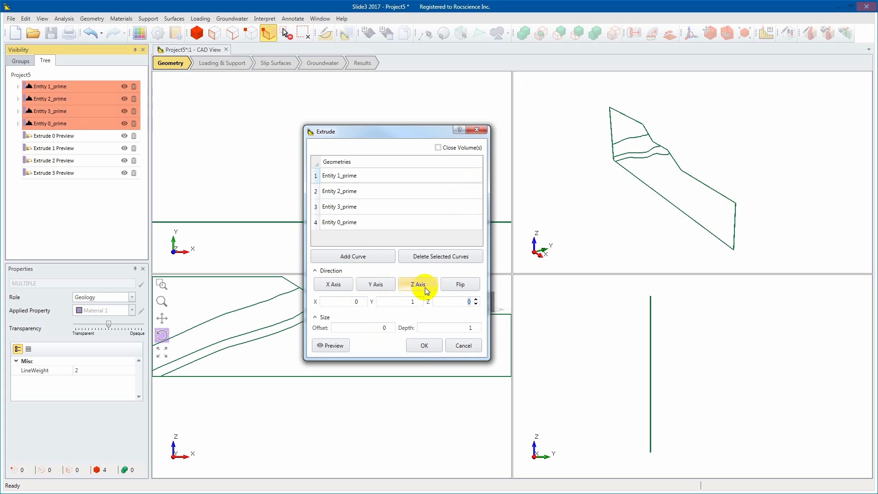
mouse_move(426, 293)
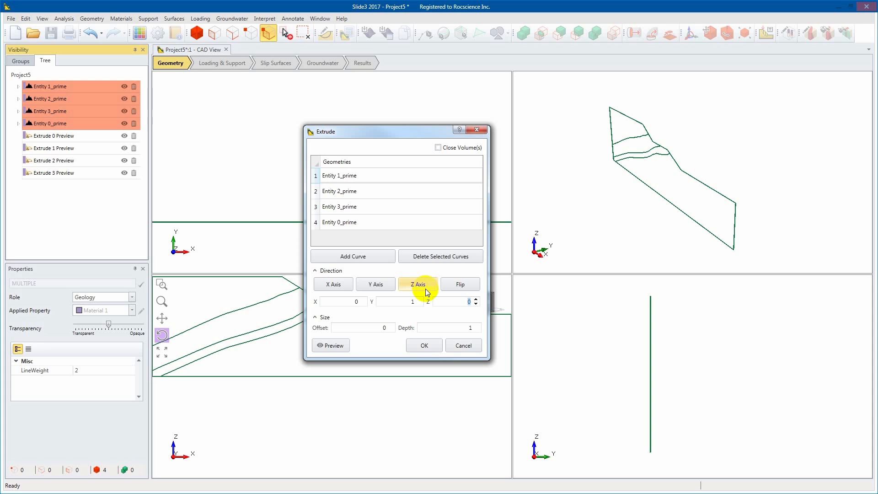
left_click(459, 284)
type("300")
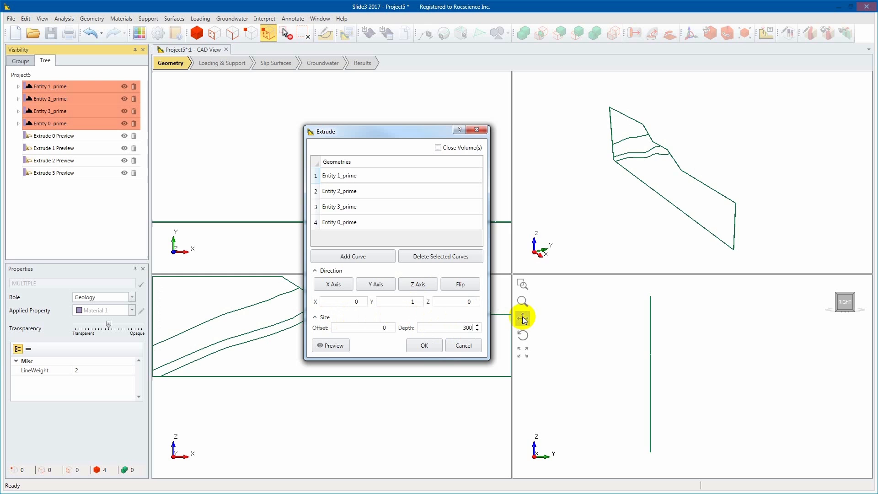
Preview the four curves extruded 300 units along Y as green volumes
left_click(330, 345)
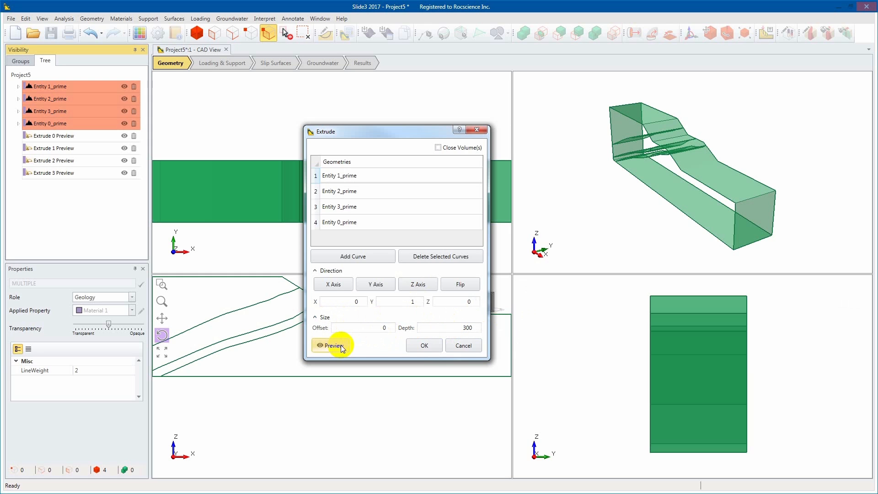
left_click(331, 345)
type("-30")
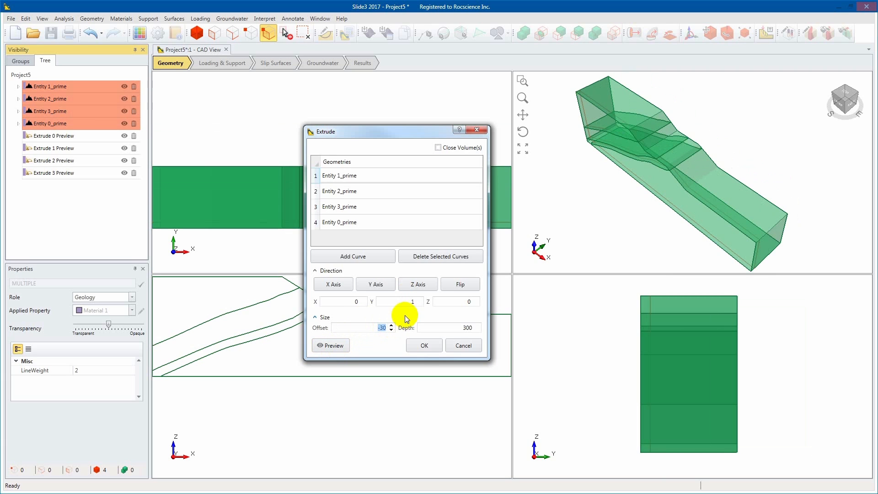
left_click(330, 345)
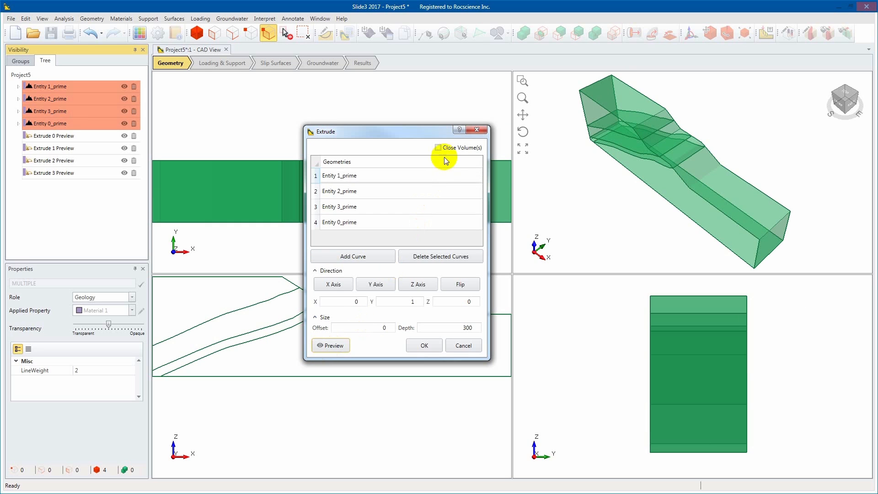
Enable Close Volume(s) and apply the 300-unit Y extrusion to all four curves
left_click(437, 147)
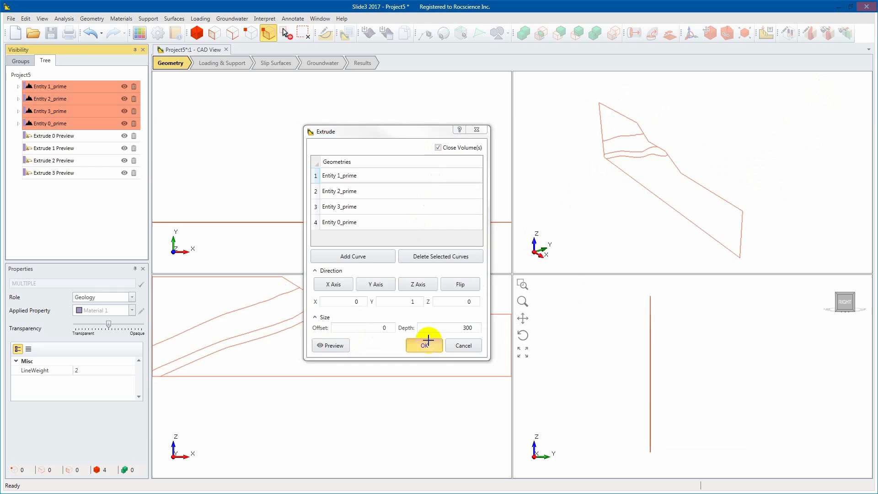
left_click(423, 345)
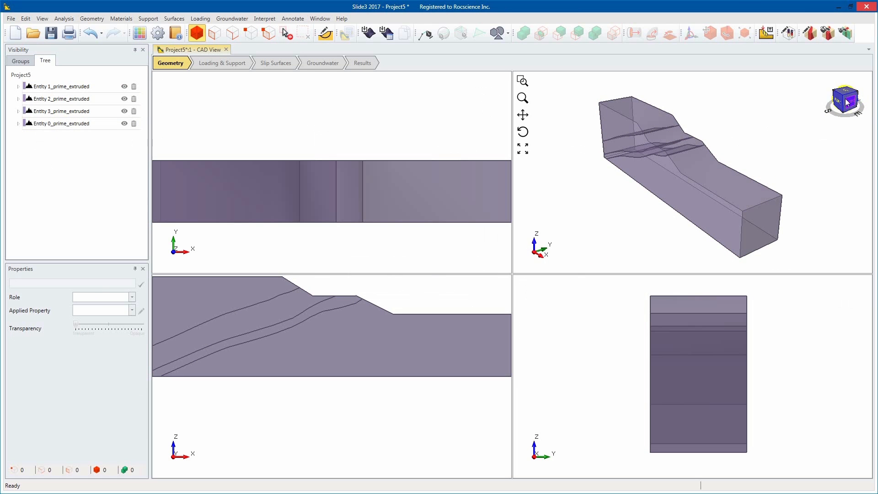